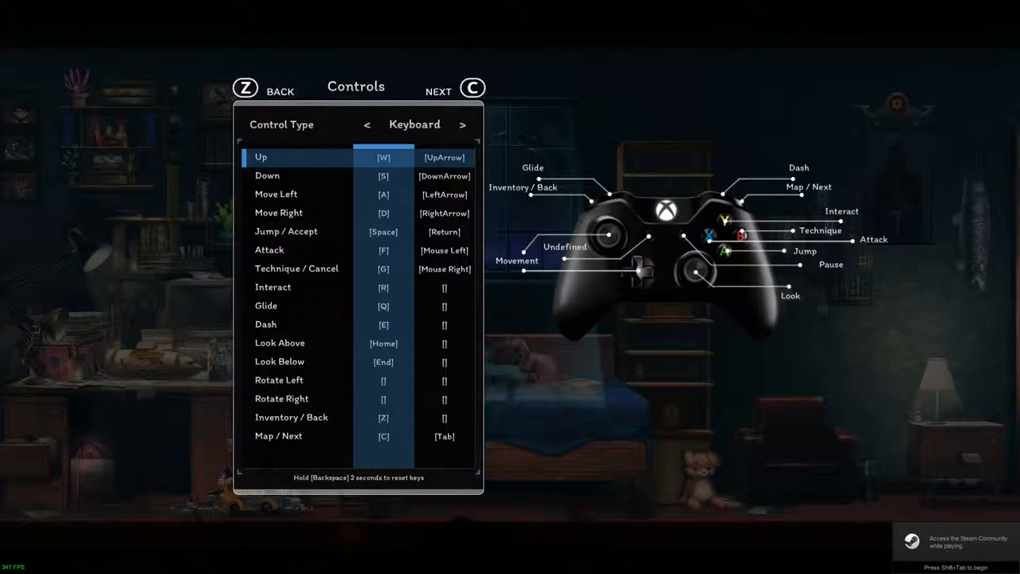
Step: Leave the Controls screen via Back and return to the title menu
click(245, 86)
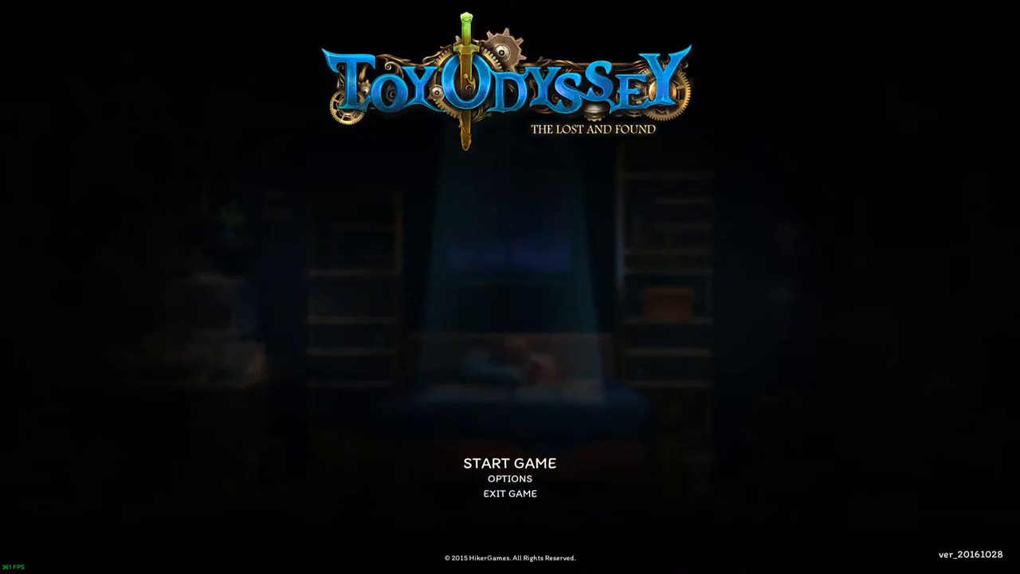
Step: Begin a new game from START GAME and advance past 'The night was quiet...' intro
click(510, 462)
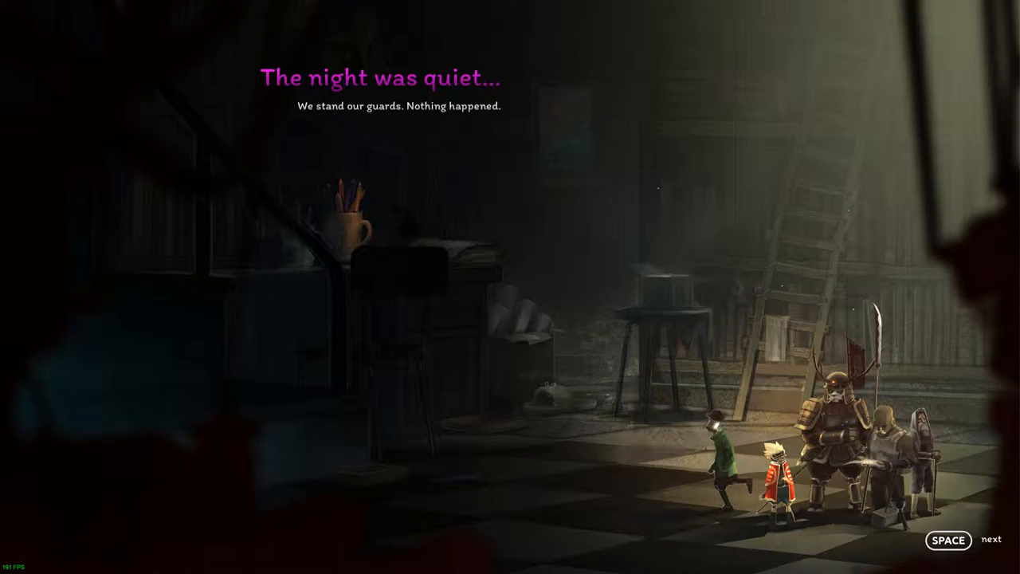
key(space)
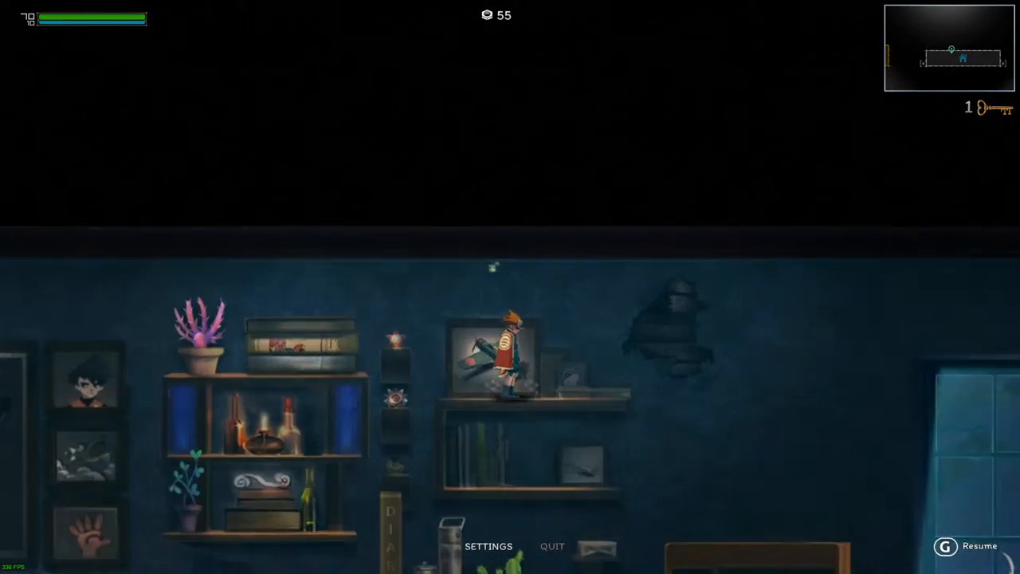
Step: Quit the game from the pause menu, leaving the terminal on the desktop
click(487, 544)
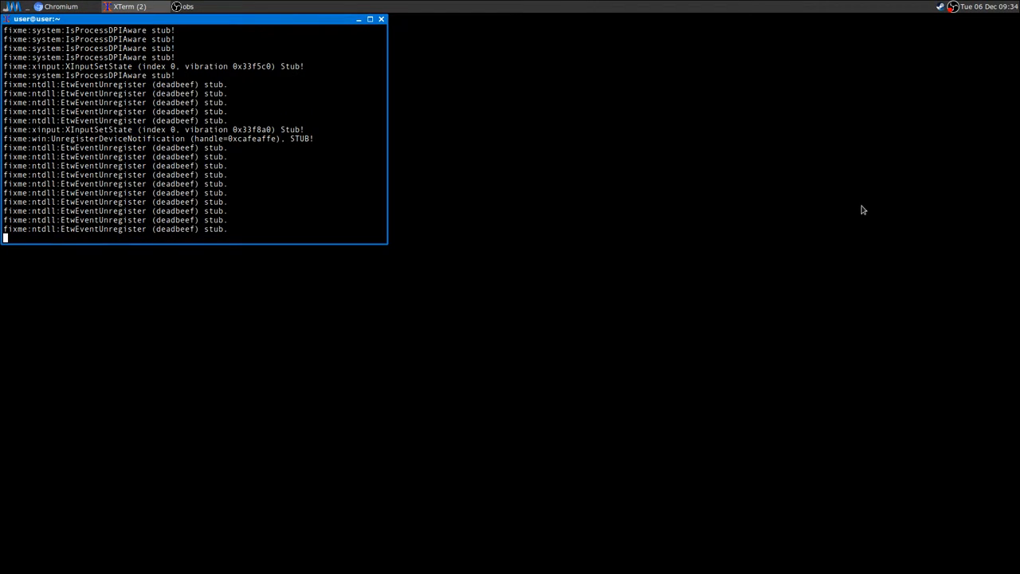
mouse_move(952, 16)
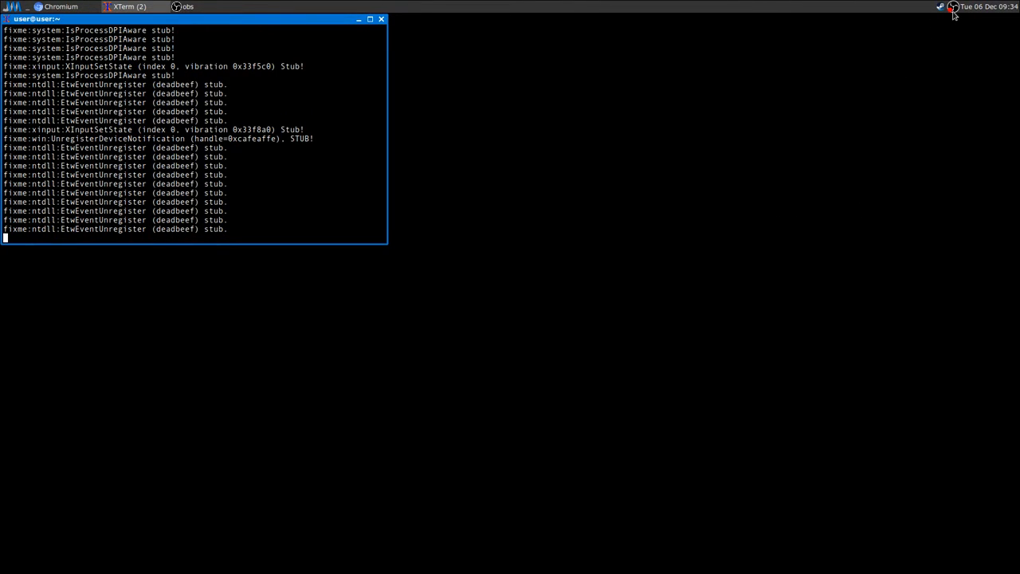